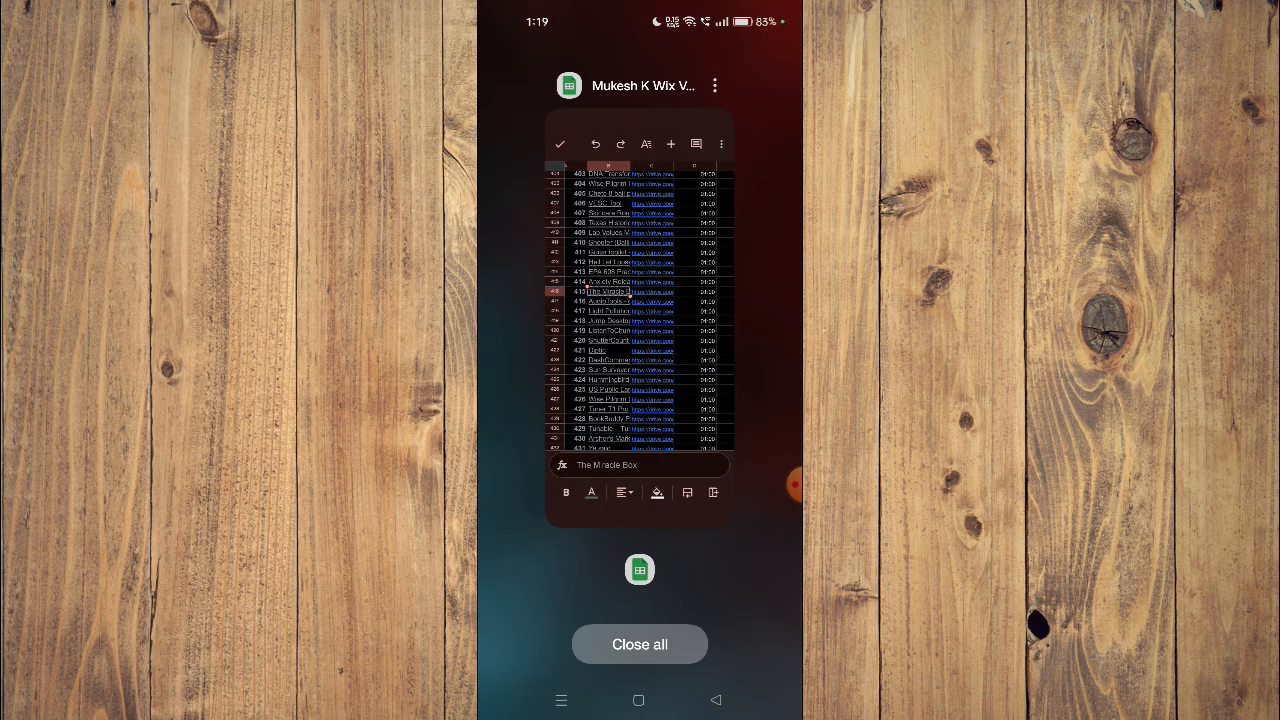
Leave the recent apps overview and return to the home screen of app icons
{"action": "left_click", "coordinate": [640, 644]}
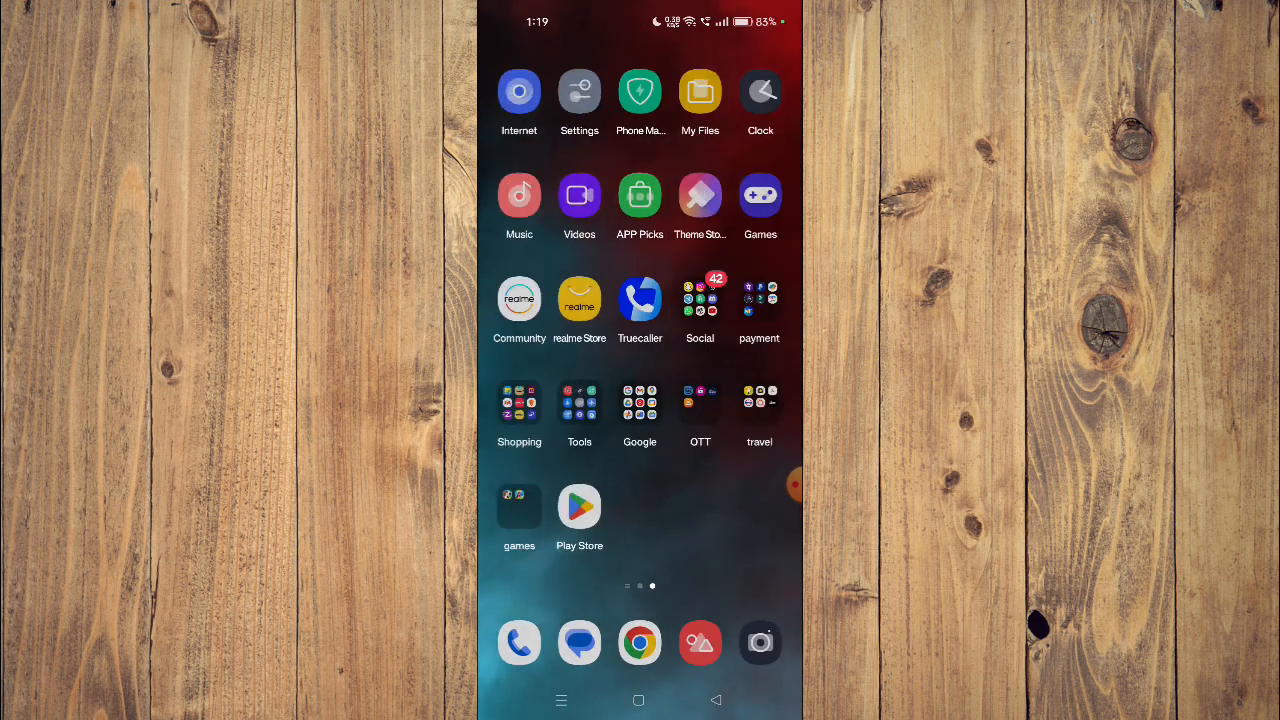